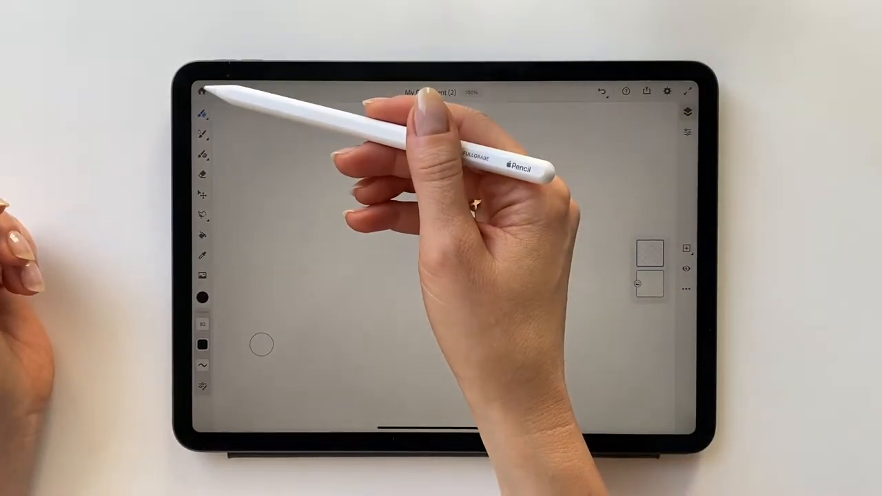
Step through the left-toolbar tools and bring up the Pixel Brushes library
click(202, 91)
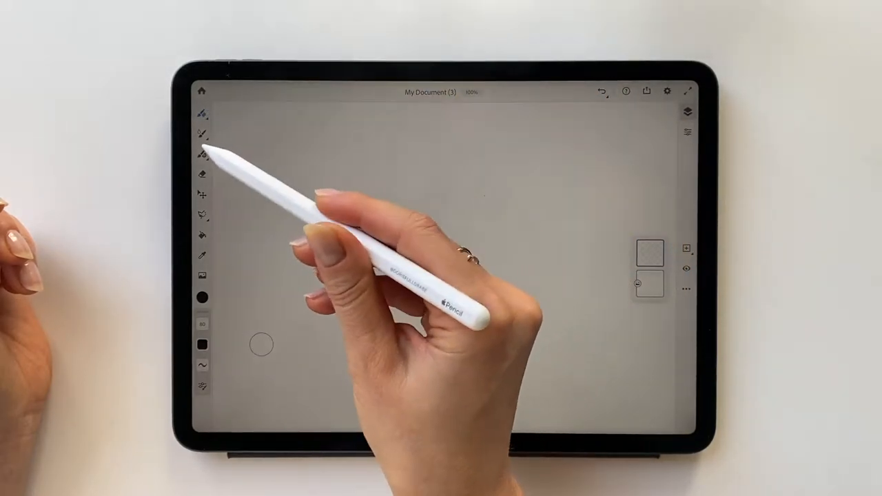
click(201, 132)
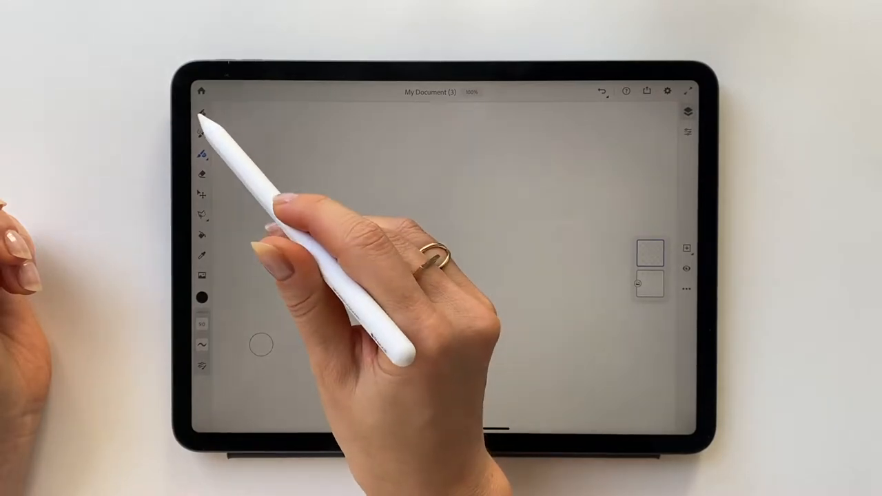
click(201, 113)
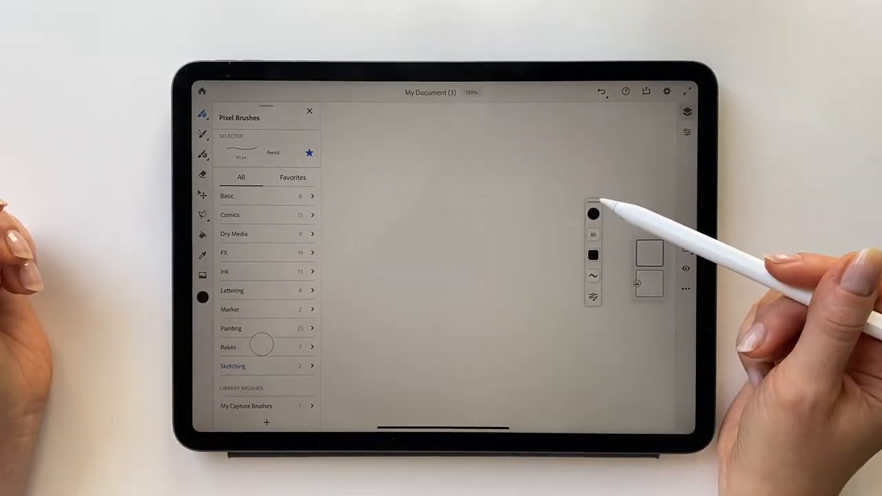
Close and reopen the Pixel Brushes library and browse its categories
click(309, 111)
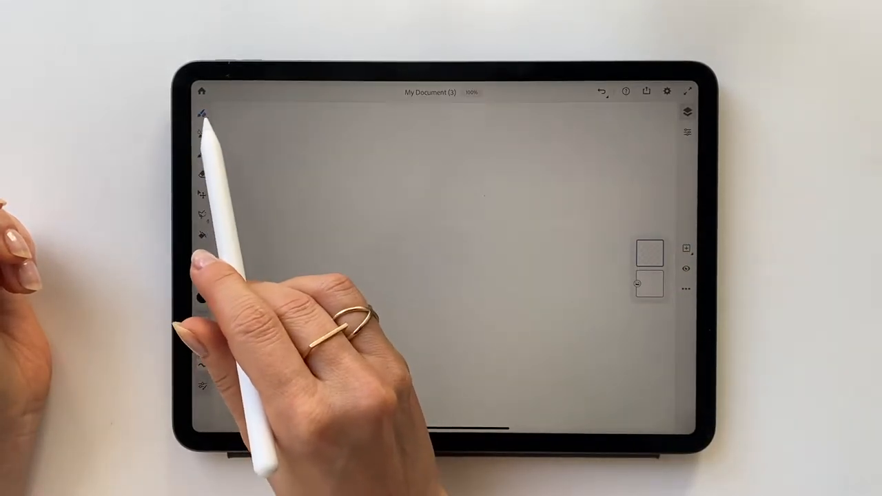
click(202, 113)
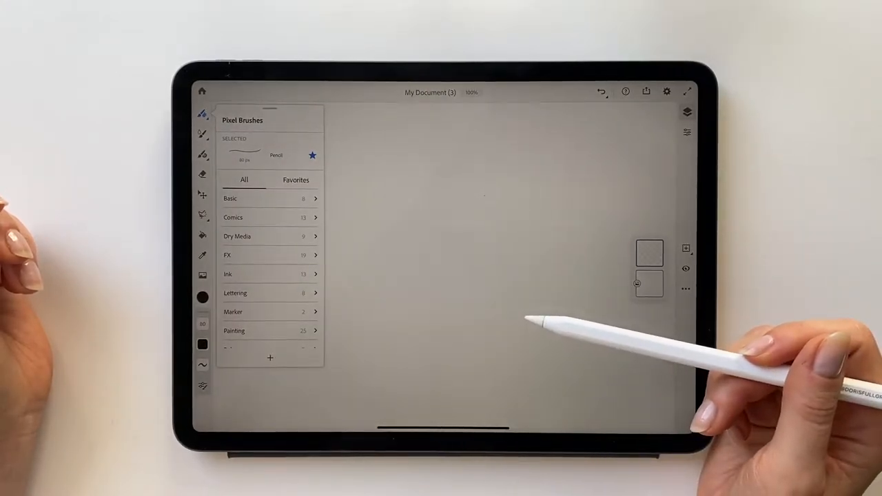
scroll(down, 3)
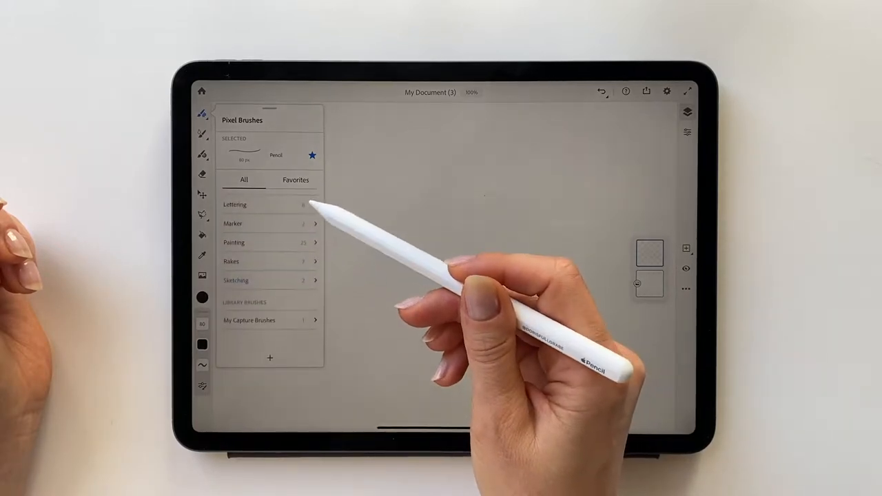
scroll(down, 3)
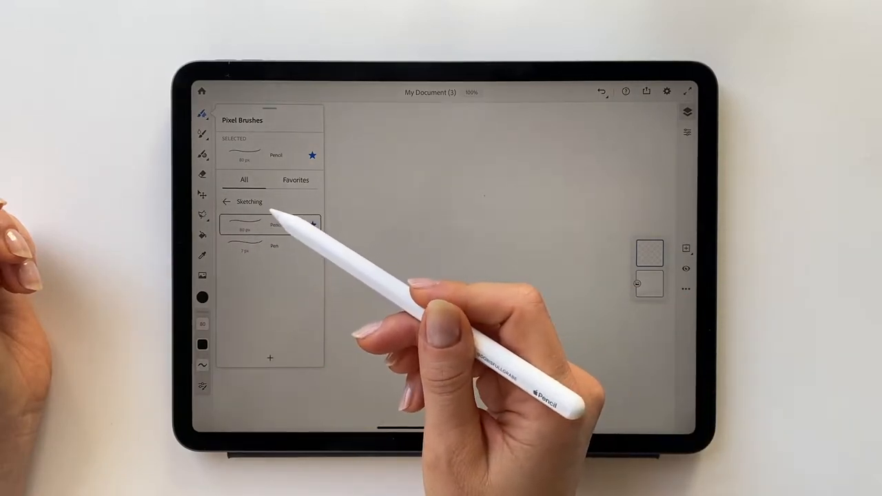
Choose the Brush pen from the Lettering category as the current brush
click(226, 201)
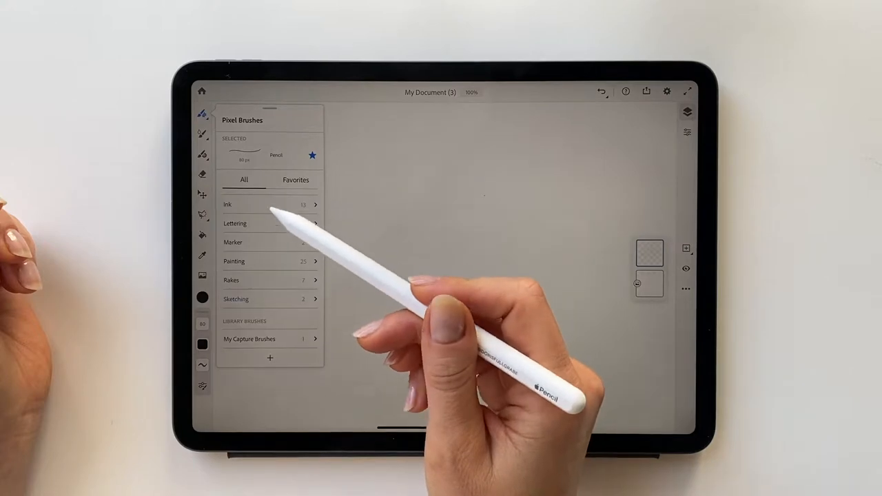
click(235, 223)
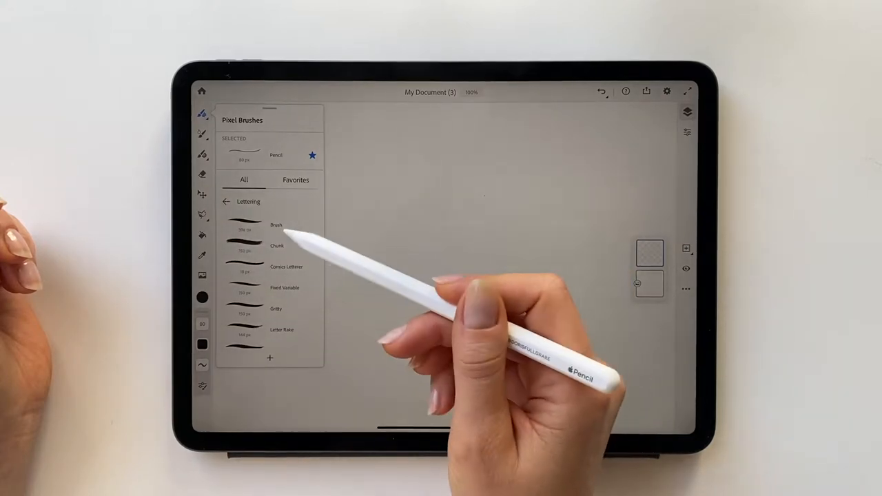
click(271, 225)
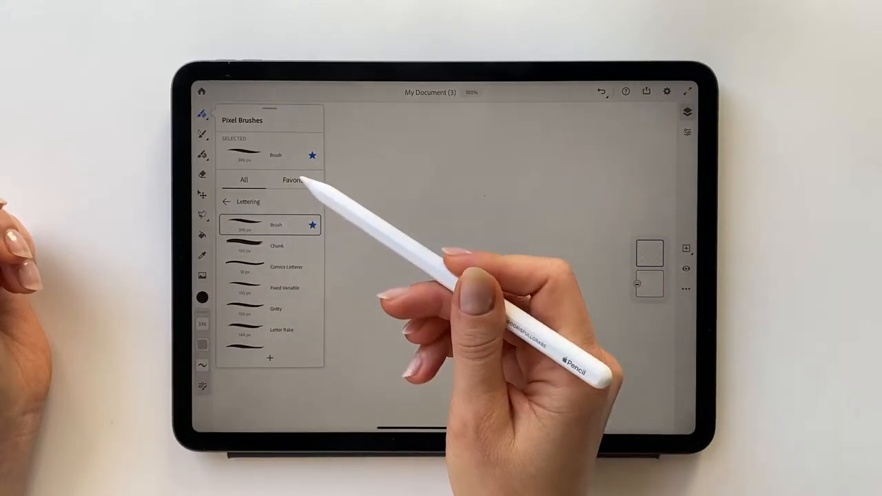
click(295, 180)
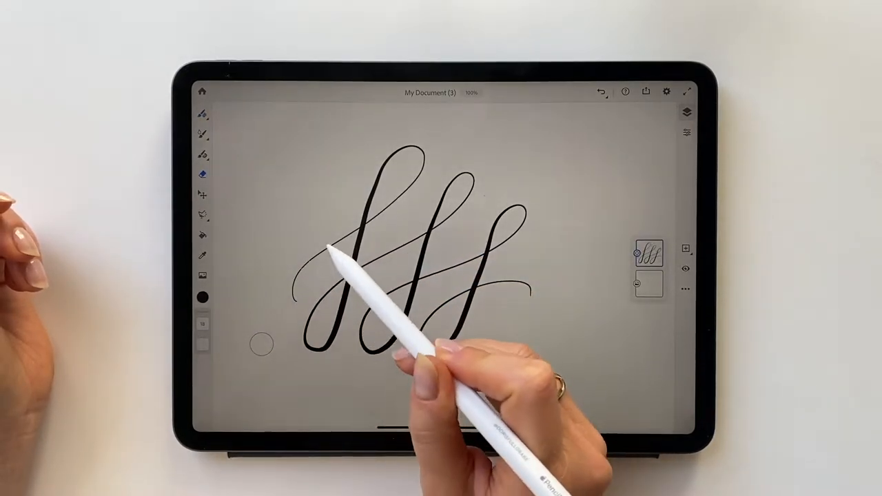
Adjust the Brush pen size with the size slider while drawing the flourishes
click(203, 325)
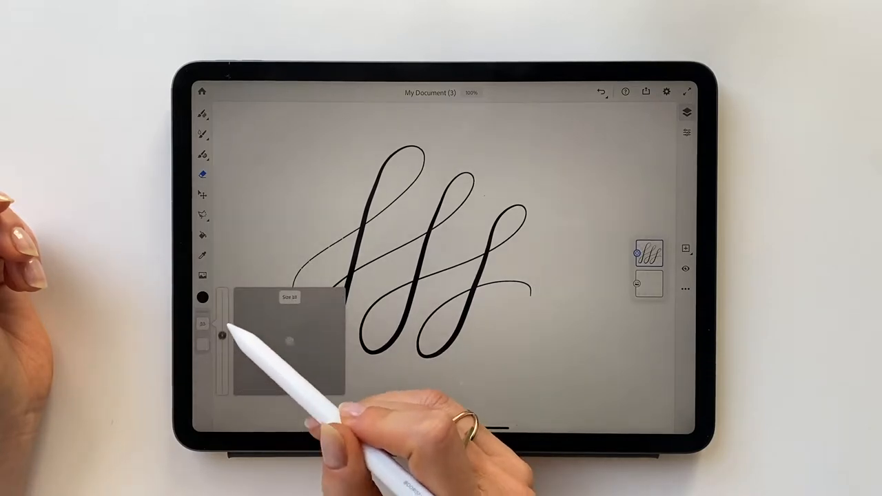
drag(222, 335, 222, 297)
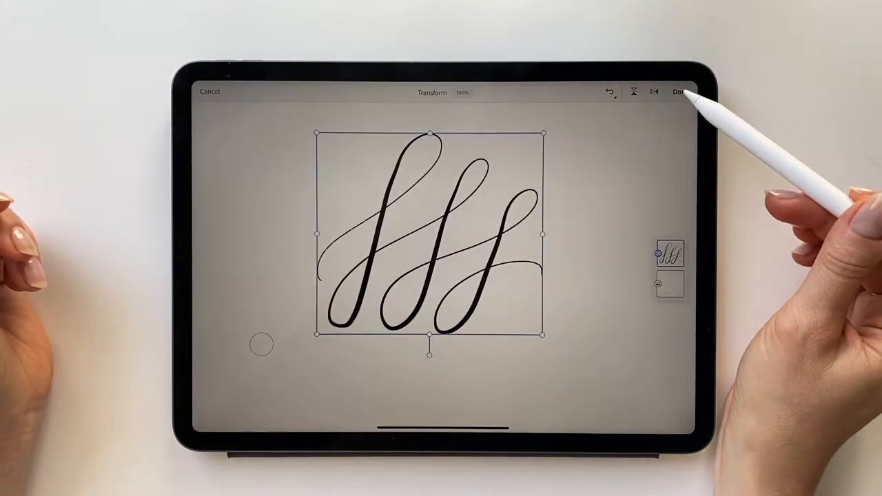
Finish the transform, lasso a teardrop area and show it with Marching Ants
click(682, 91)
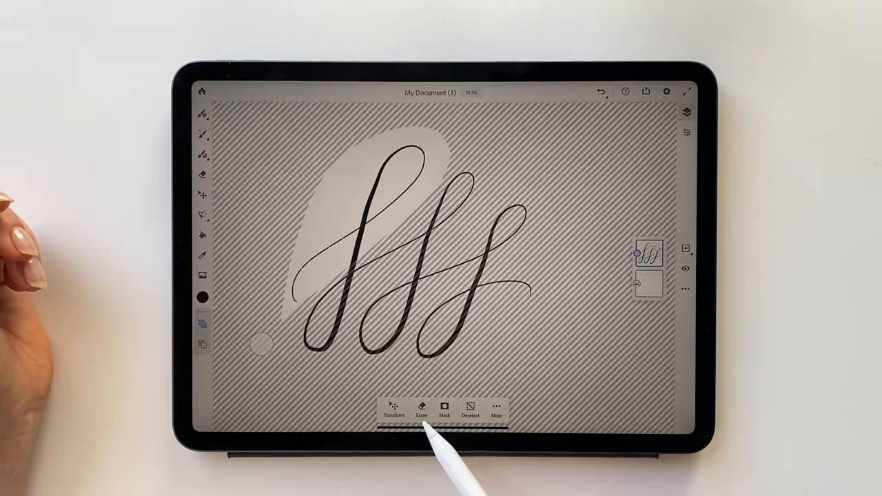
click(470, 407)
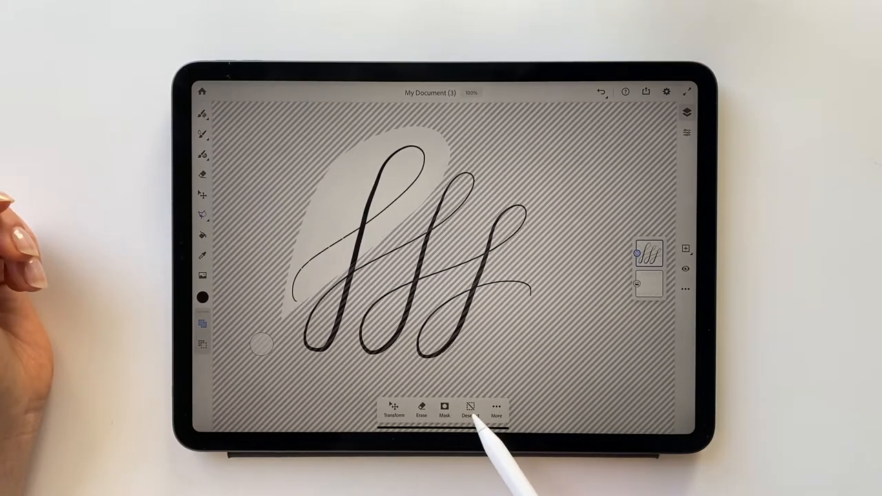
click(496, 411)
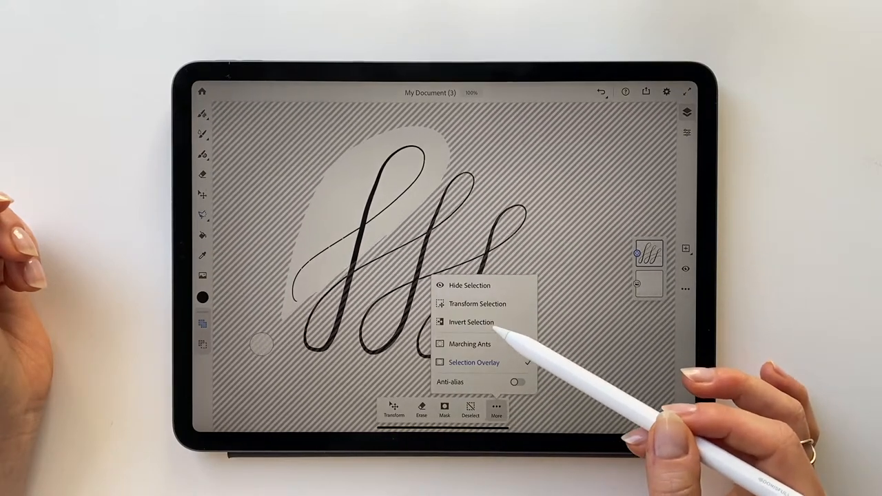
click(471, 323)
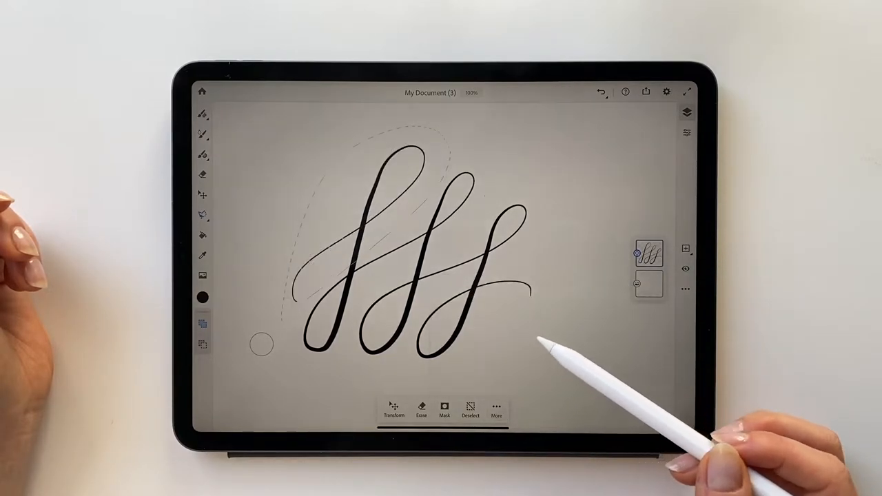
Try Selection Overlay and Anti-alias on the selection, then cancel the new lasso
click(496, 411)
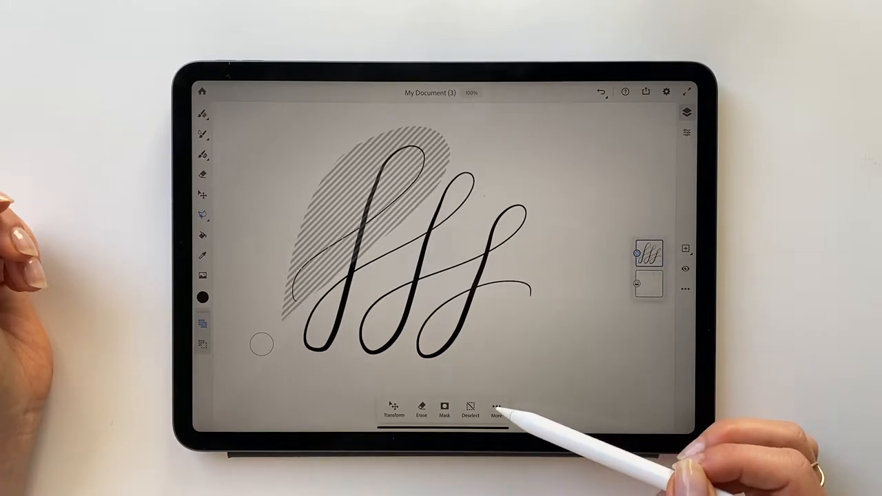
click(496, 406)
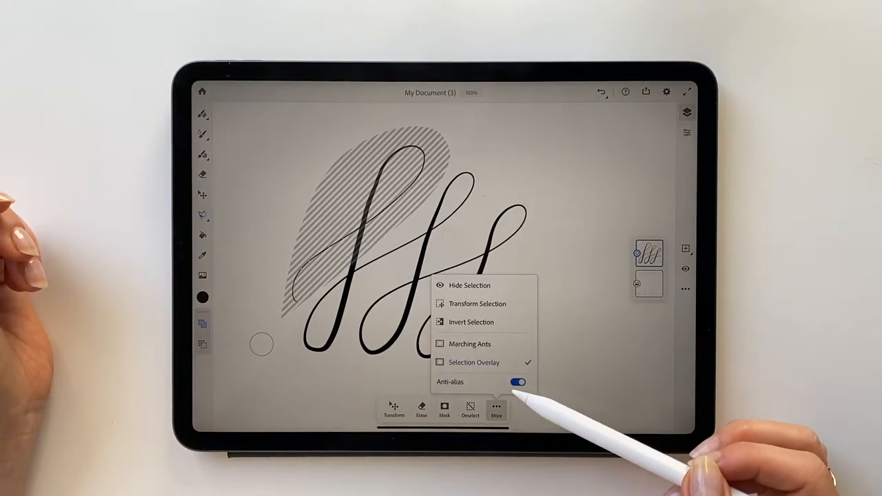
click(517, 382)
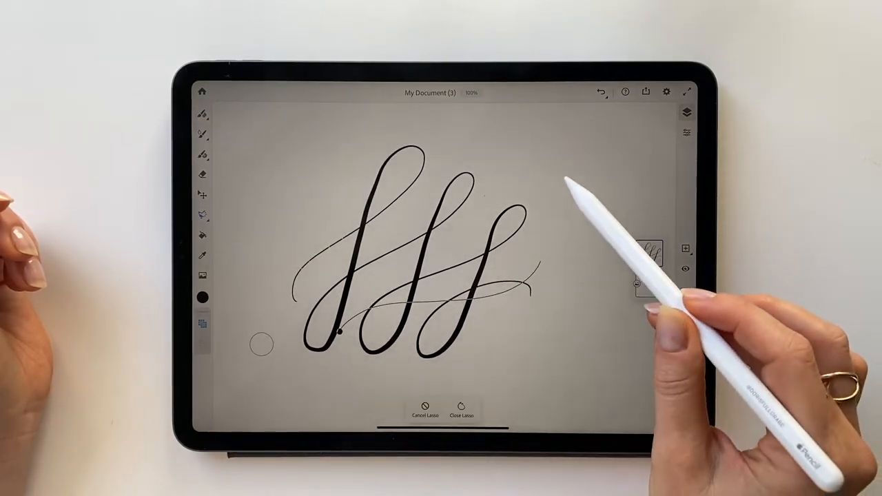
click(462, 406)
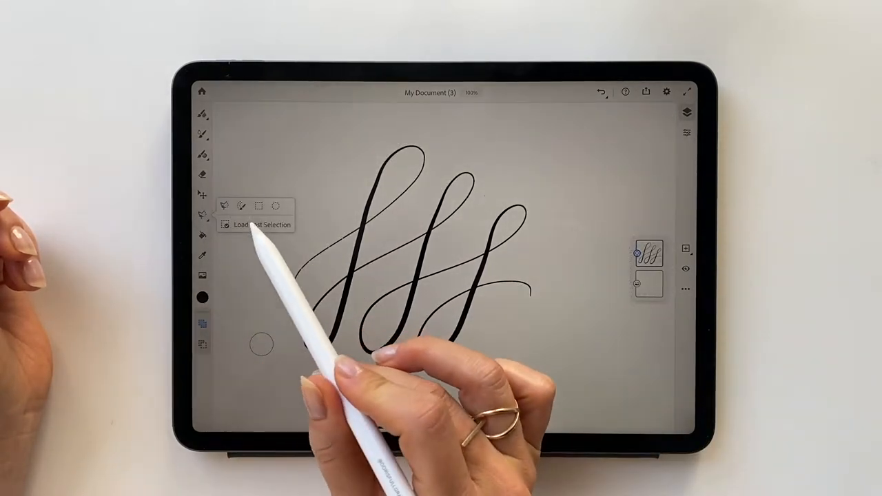
Switch to the ellipse selection and drag an oval across the flourishes
click(257, 225)
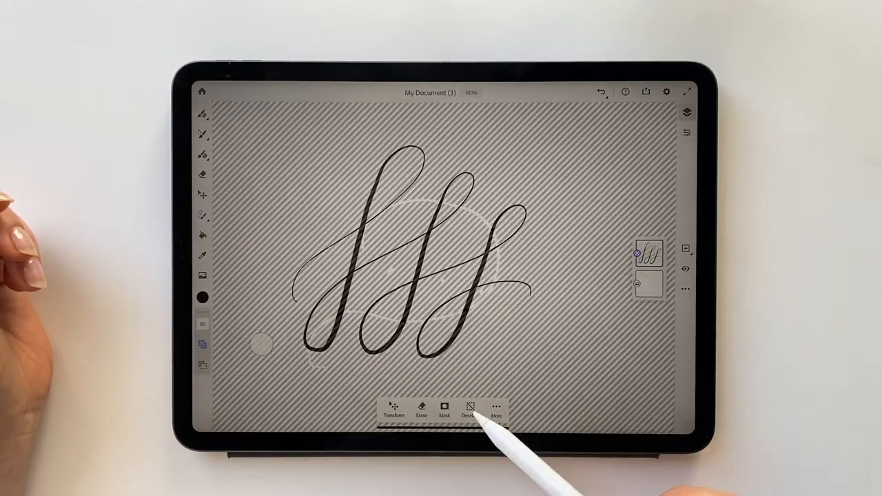
click(469, 411)
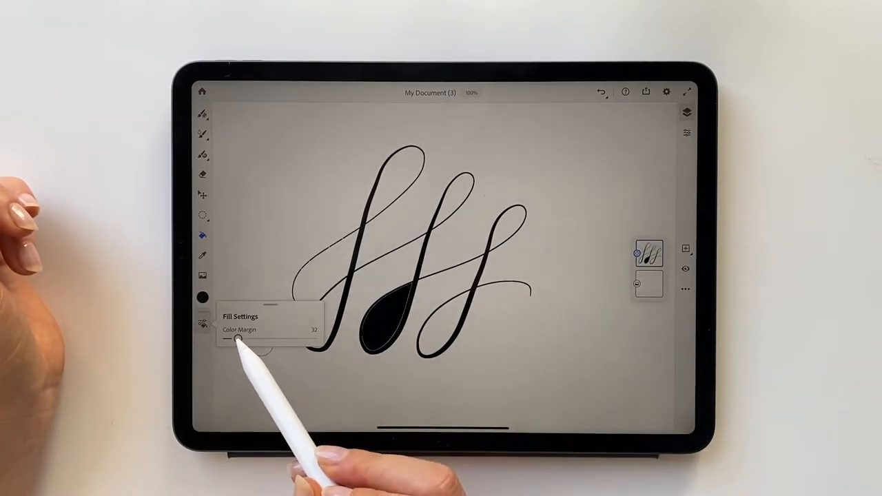
Raise Close Gaps in Fill Settings and fill the third flourish's loop black
drag(236, 339, 277, 339)
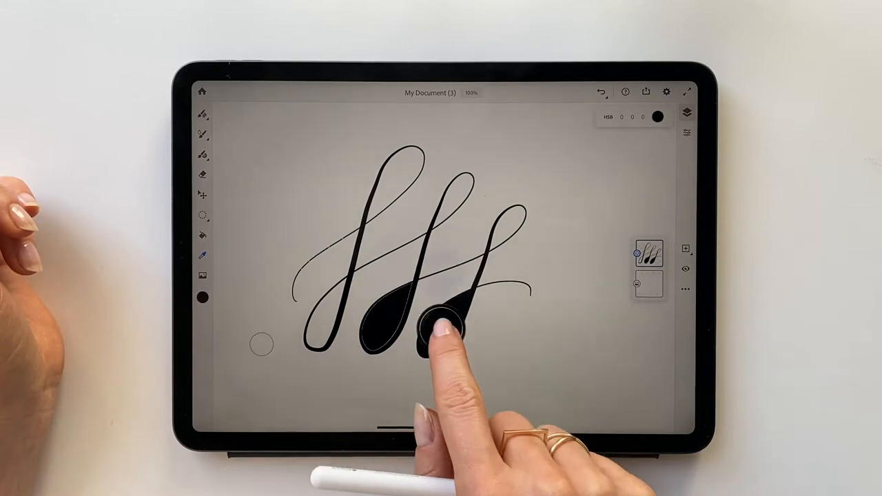
click(201, 276)
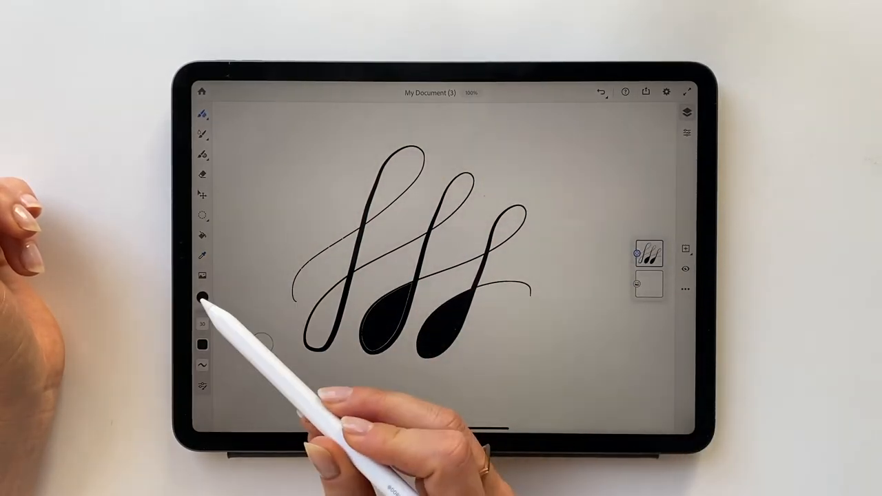
With HSB sliders shown, lighten the color to dusty rose and shift it toward purple
click(201, 298)
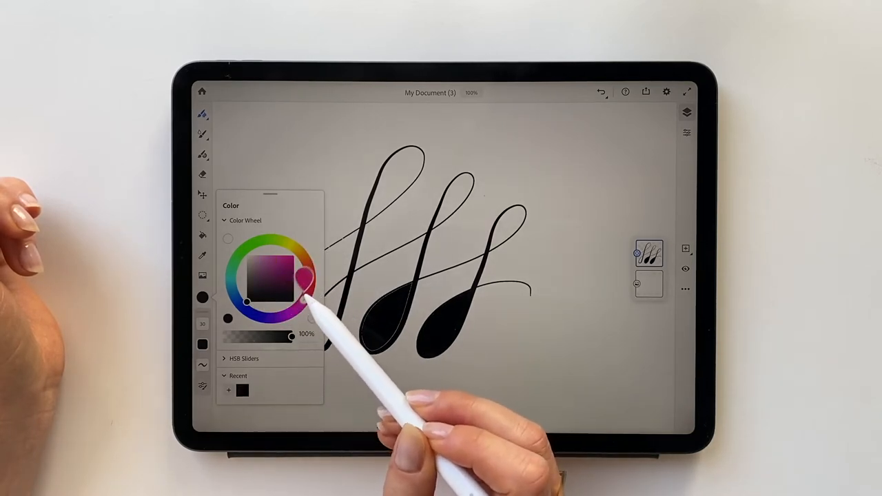
click(244, 358)
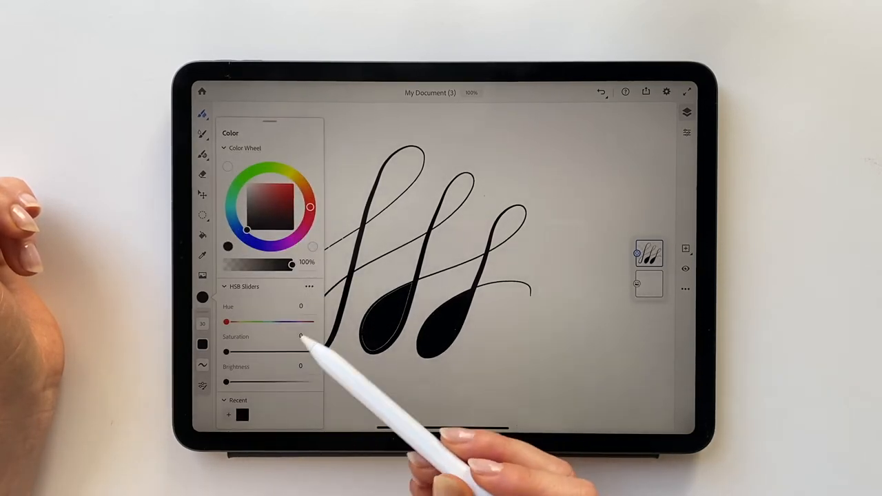
drag(226, 337, 254, 336)
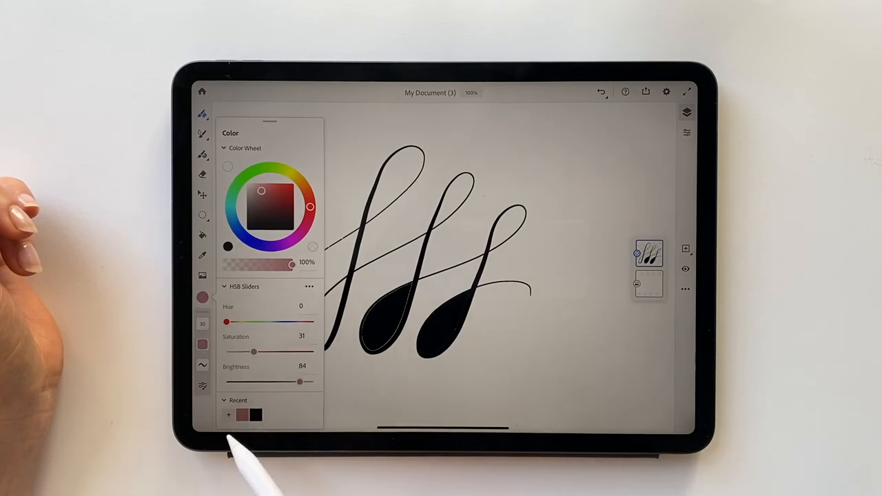
drag(275, 200, 265, 228)
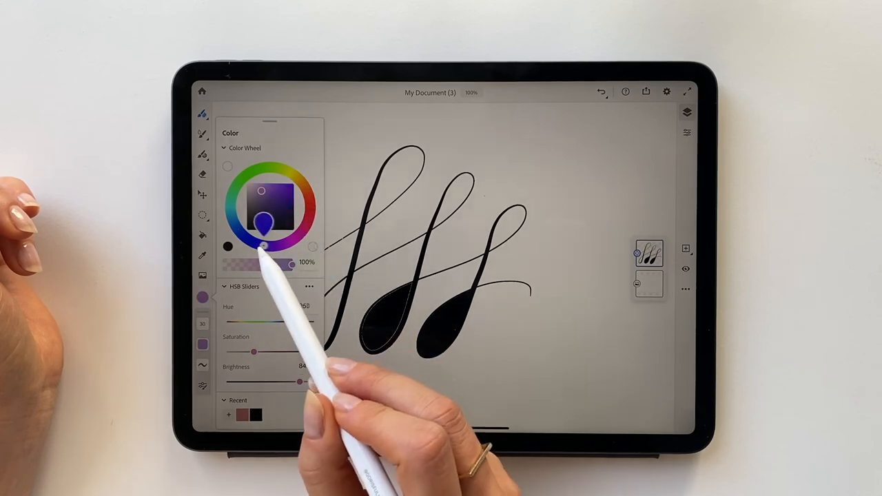